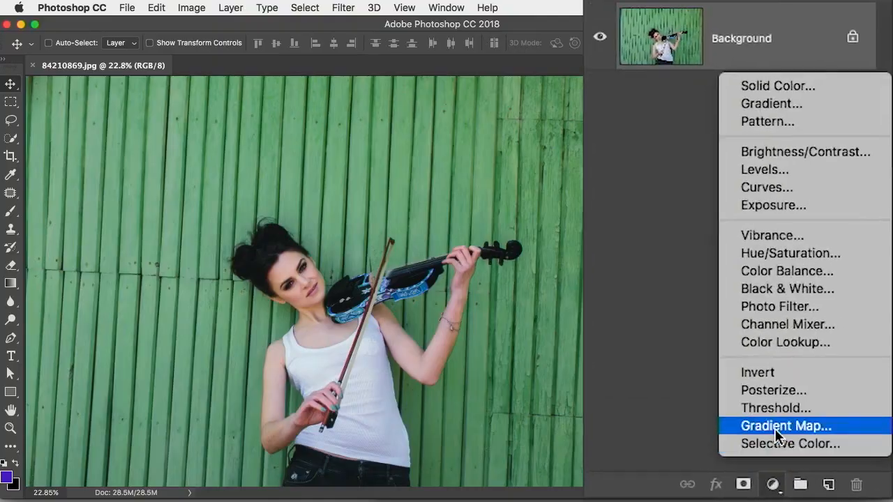
mouse_move(857, 349)
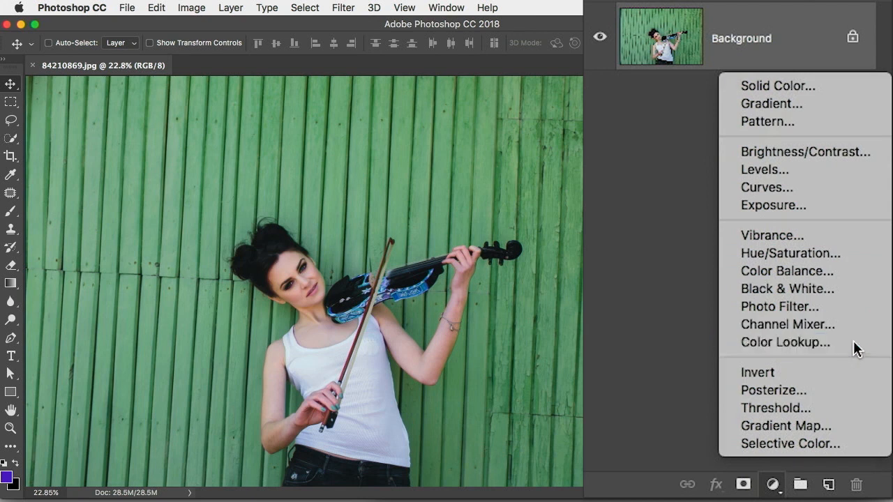
Add a Color Lookup layer using the Turquoise-Sepia abstract profile with the EdgyAmber.3DL LUT.
left_click(785, 342)
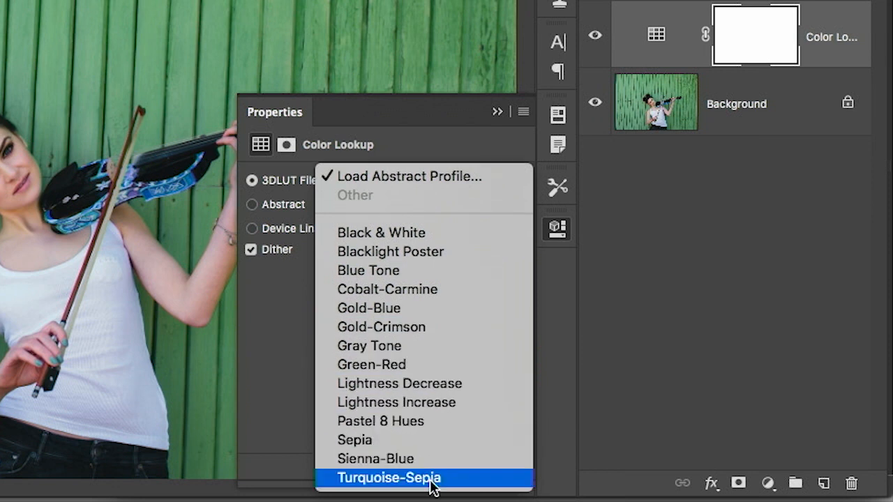
mouse_move(460, 176)
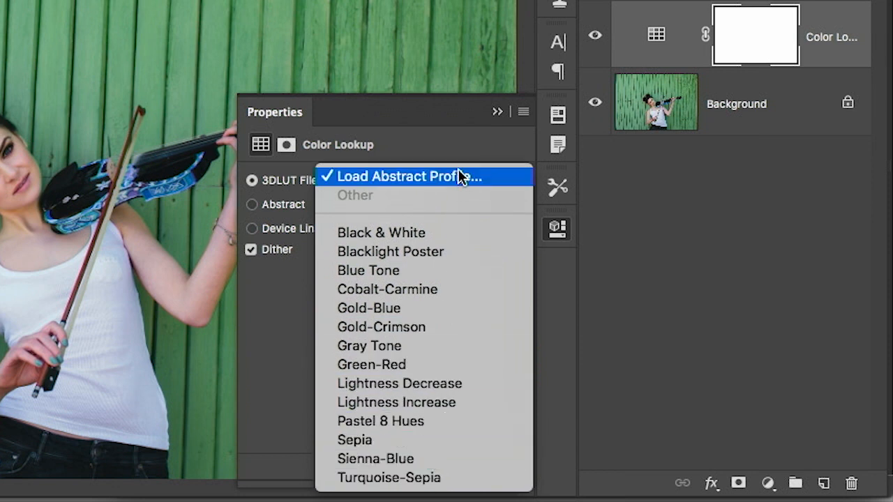
mouse_move(354, 441)
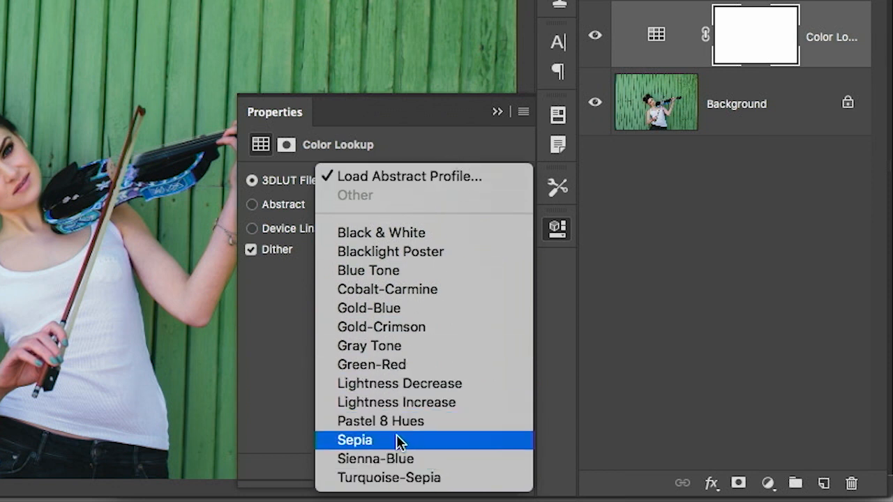
mouse_move(387, 477)
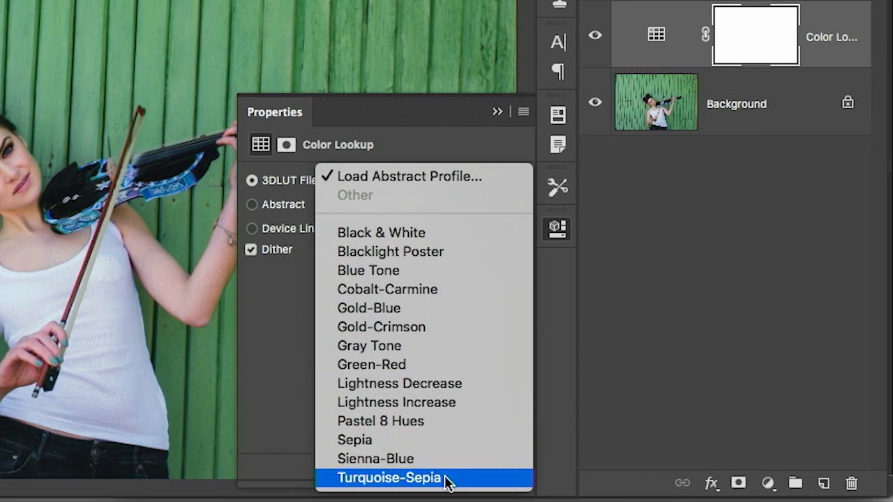
left_click(388, 477)
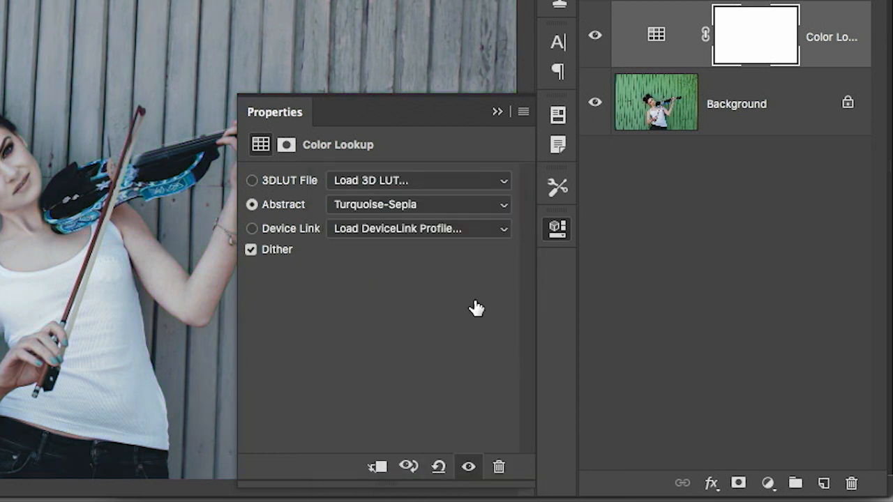
mouse_move(491, 139)
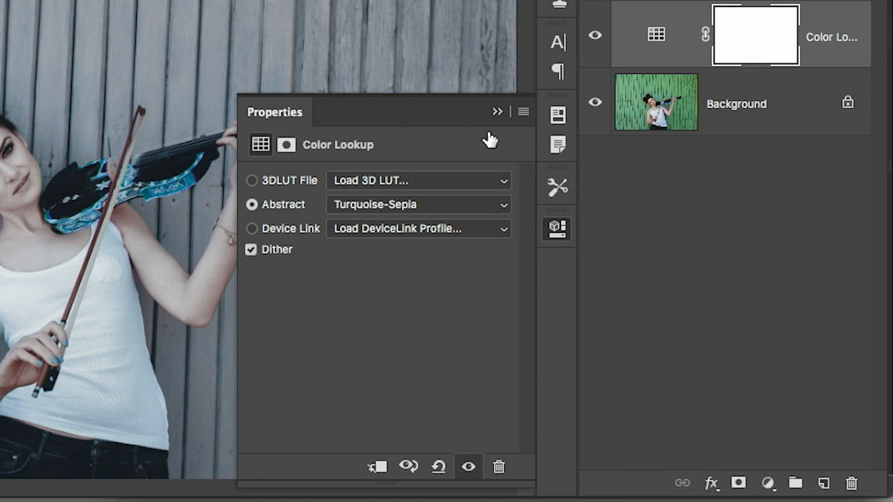
mouse_move(397, 203)
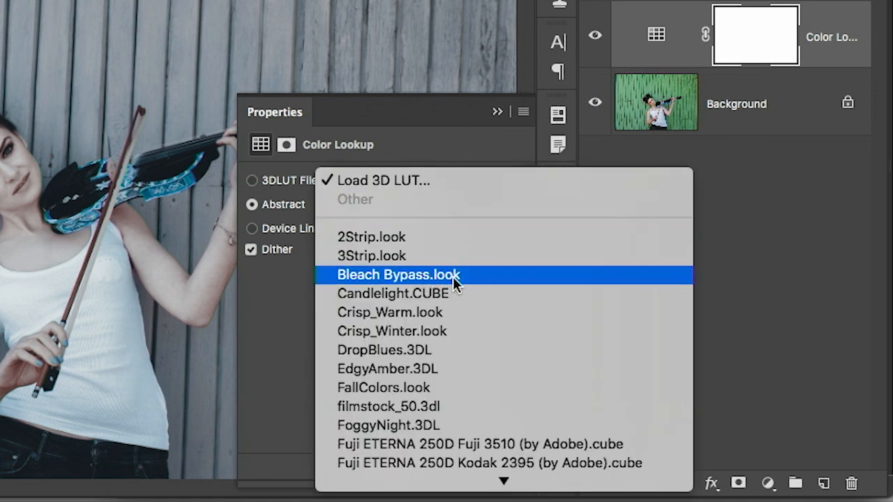
mouse_move(459, 368)
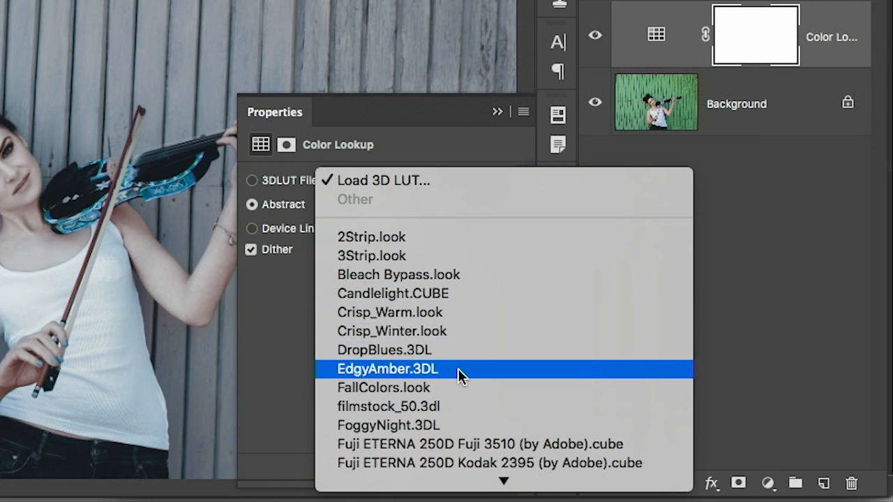
left_click(388, 368)
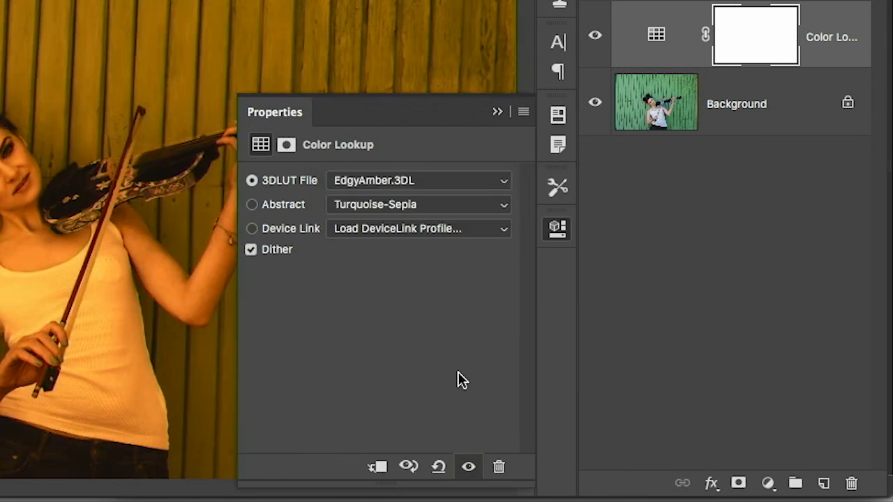
mouse_move(486, 200)
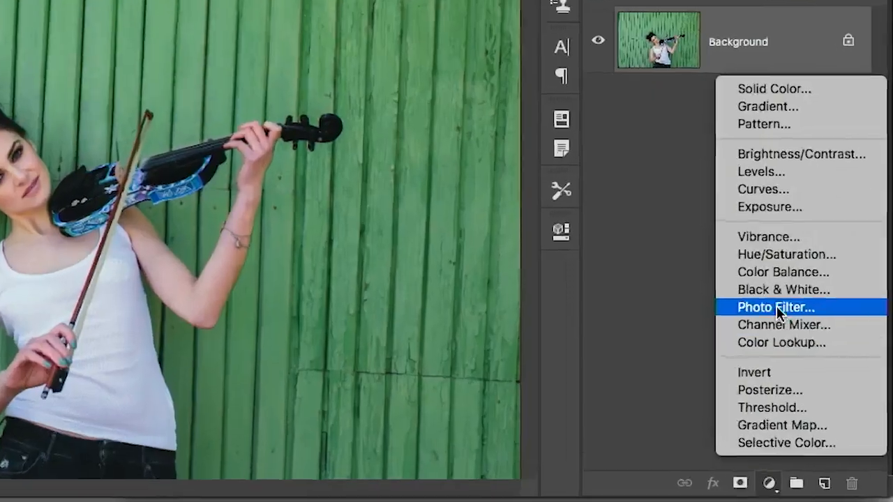
mouse_move(781, 287)
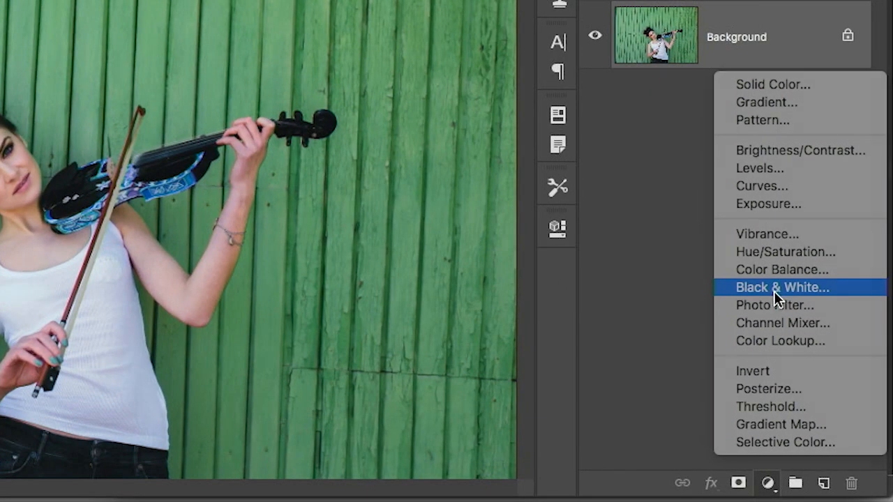
Add a Black & White adjustment layer blended in Multiply.
left_click(781, 287)
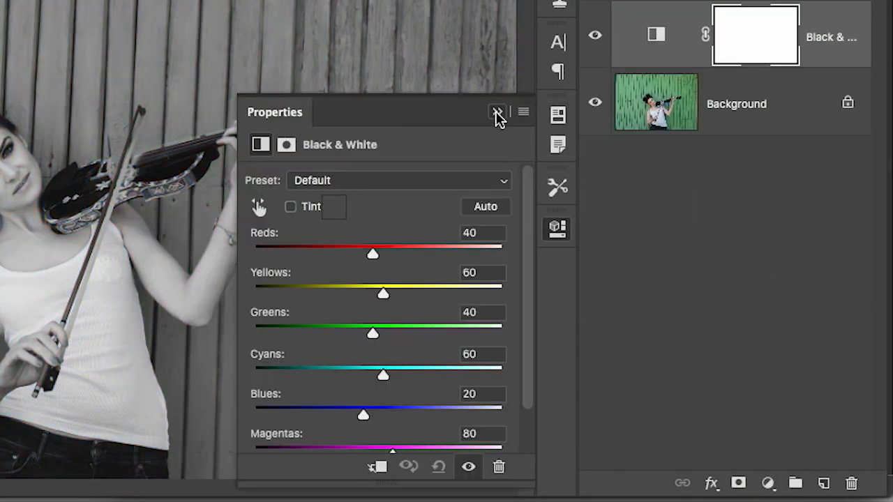
left_click(689, 64)
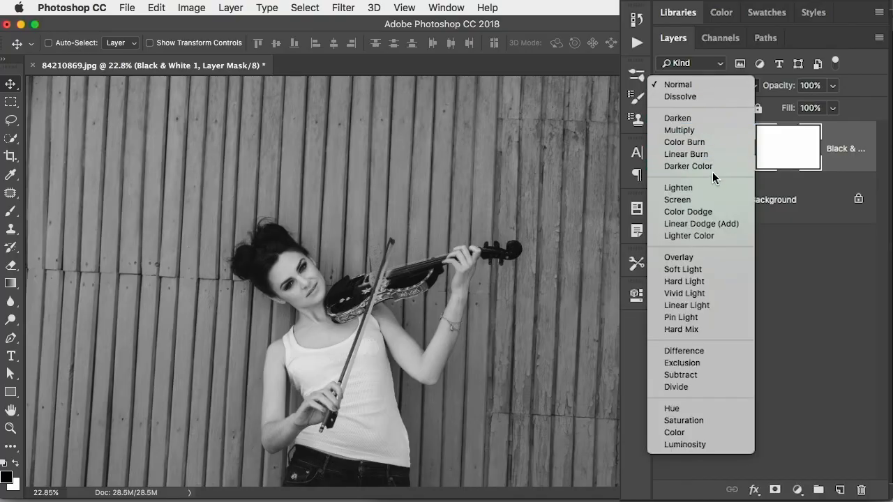
left_click(678, 129)
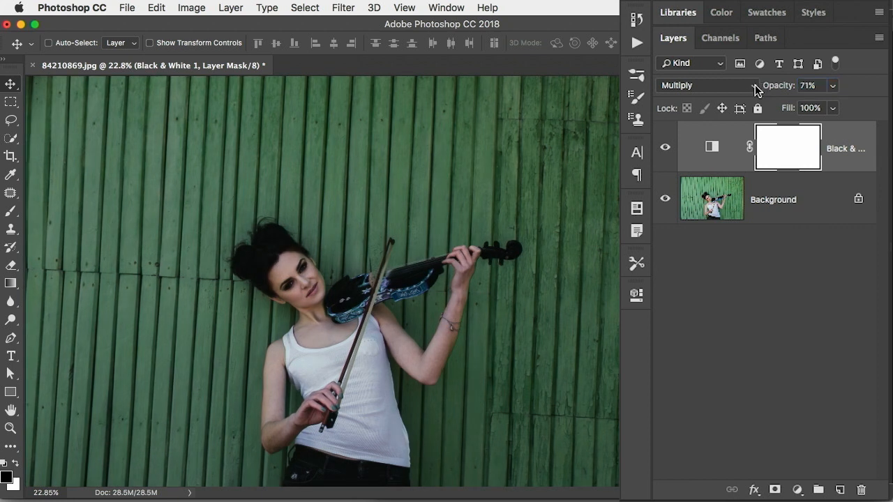
Add a colorized Hue/Saturation layer with raised saturation, blended in Overlay at about 36% opacity.
left_click(795, 488)
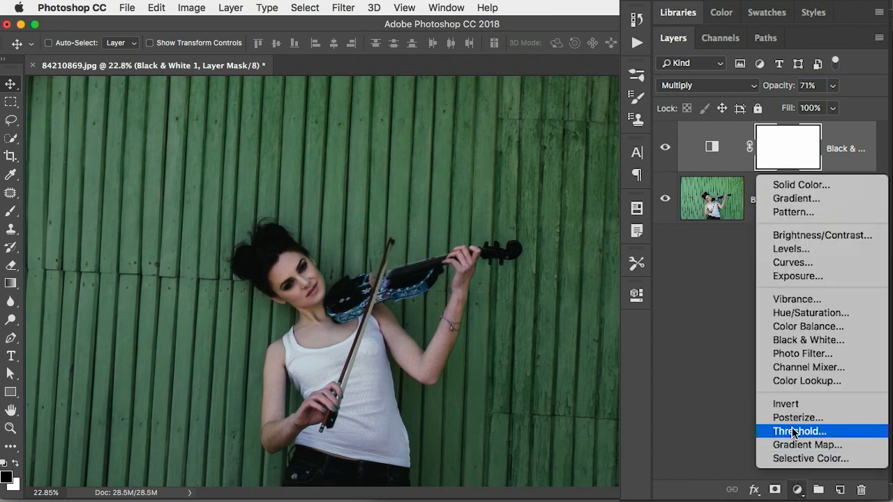
left_click(809, 312)
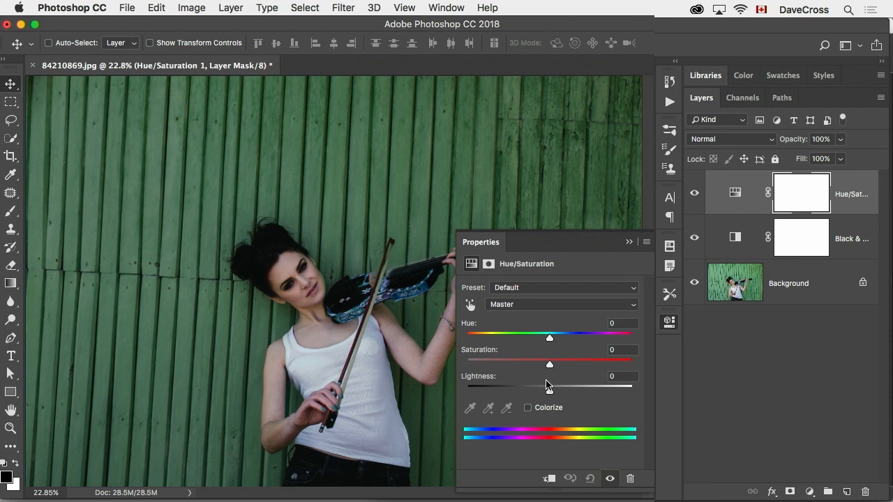
left_click(527, 407)
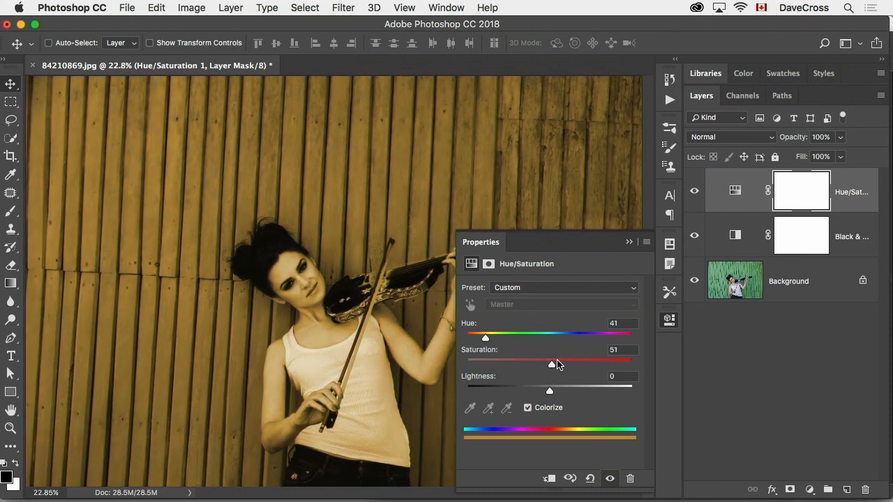
left_click_drag(549, 363, 586, 363)
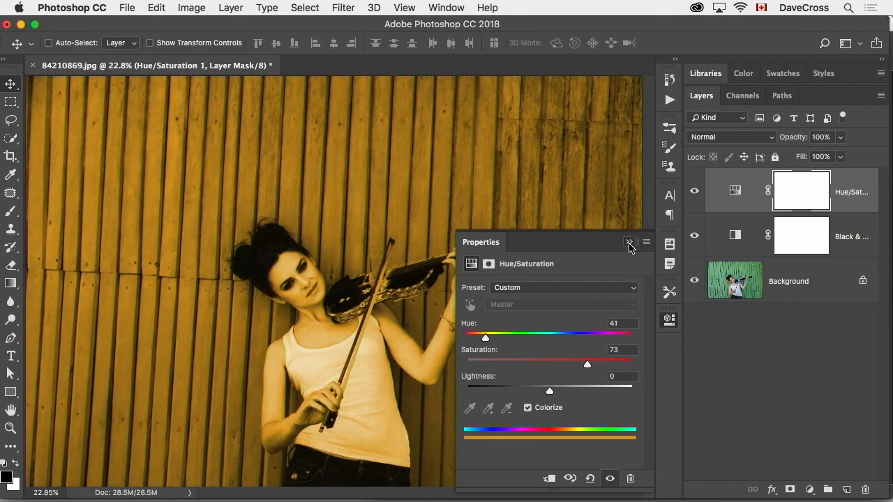
left_click(731, 136)
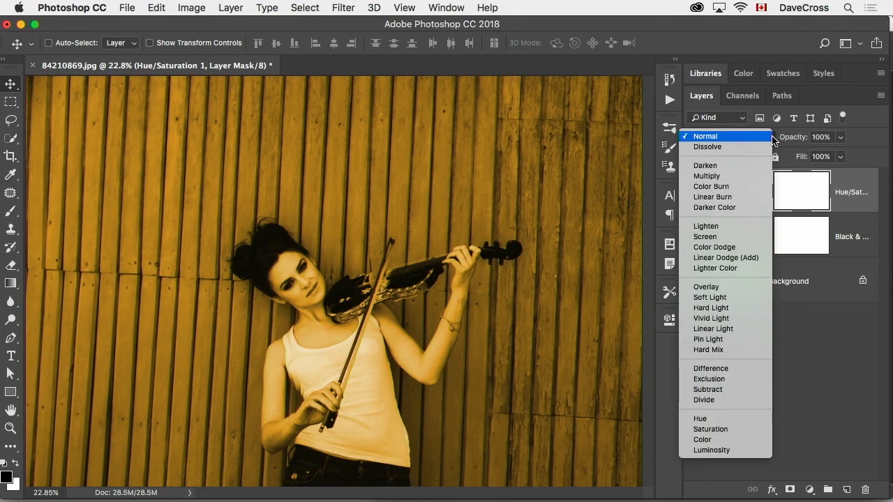
left_click(706, 287)
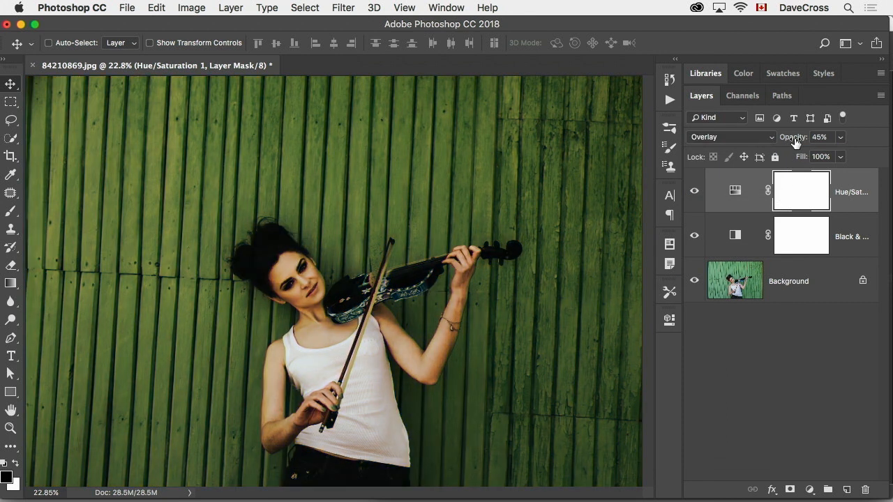
left_click_drag(820, 137, 795, 137)
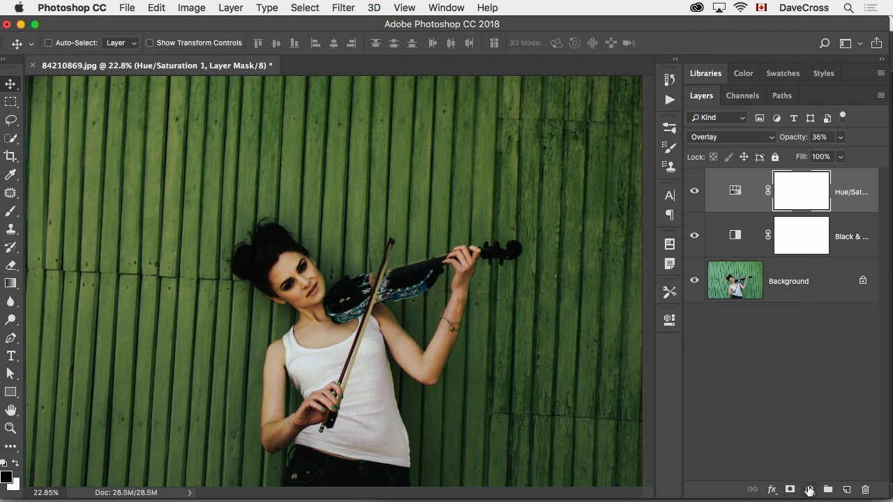
Add a Curves adjustment layer and reshape its Green channel curve.
left_click(809, 489)
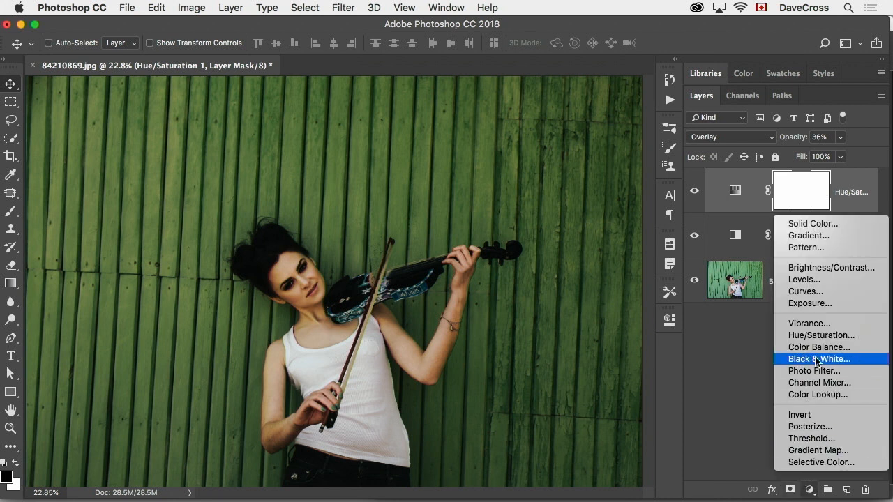
mouse_move(823, 291)
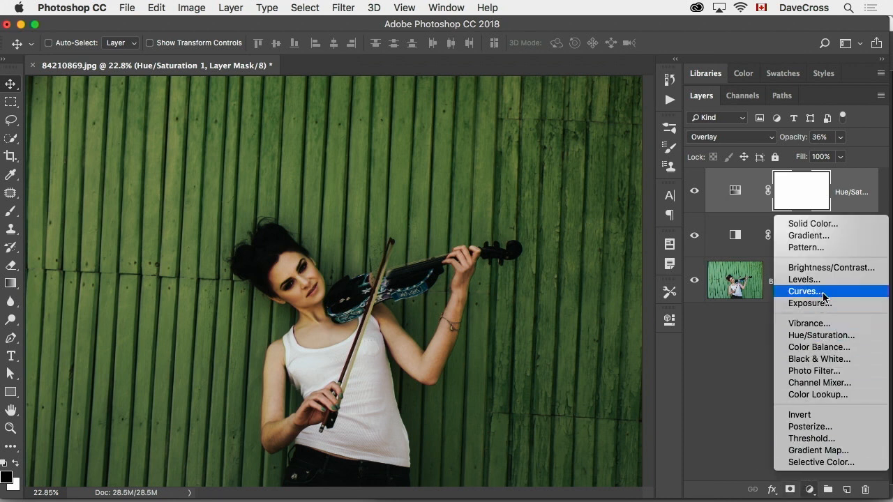
left_click(804, 291)
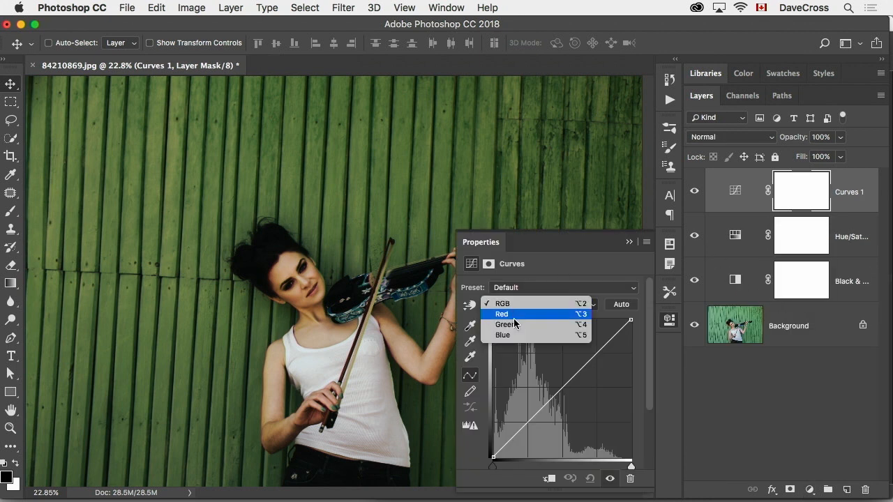
left_click(505, 324)
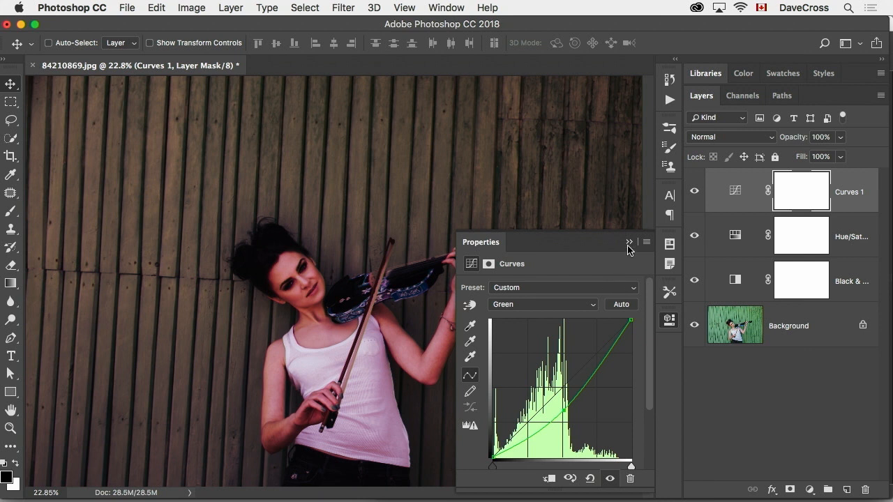
left_click(628, 242)
type("48")
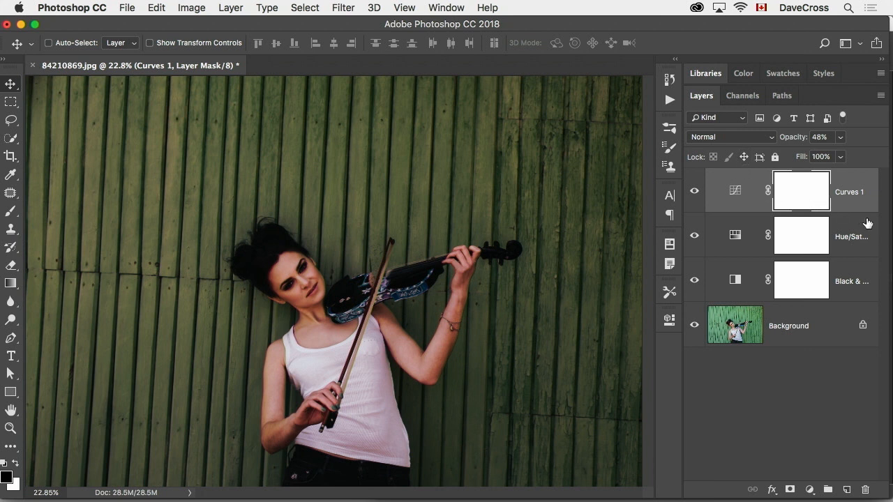
mouse_move(862, 231)
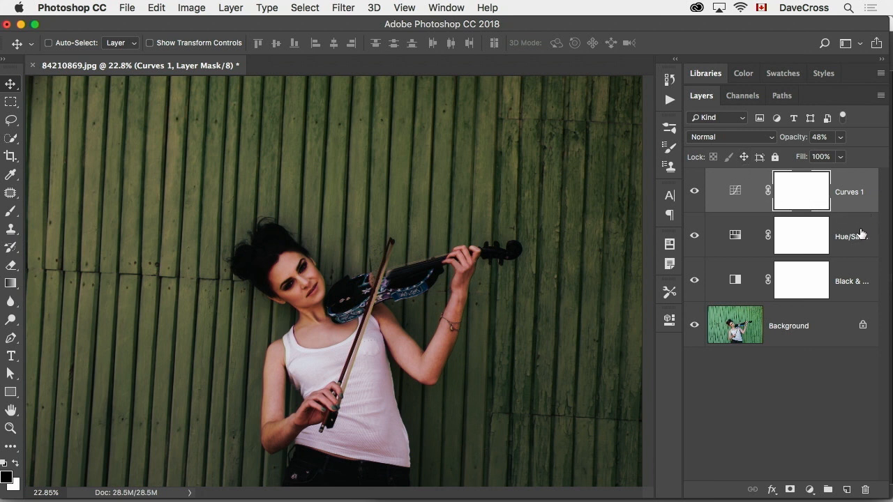
mouse_move(849, 221)
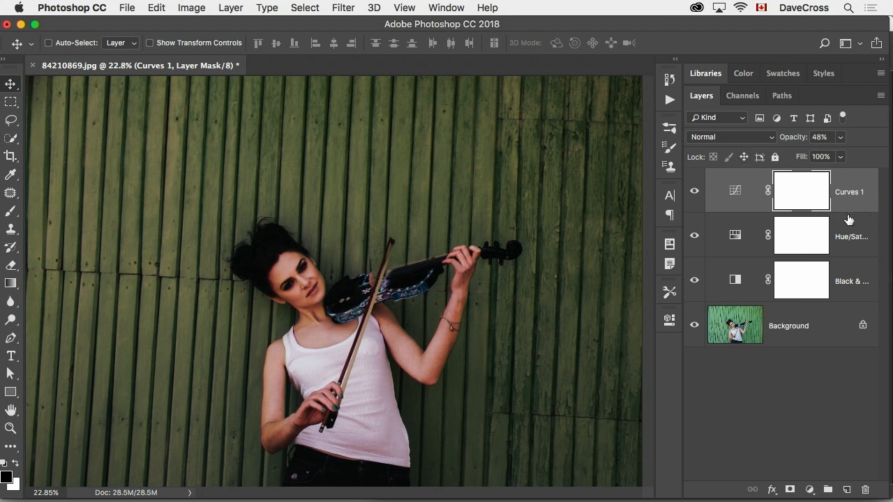